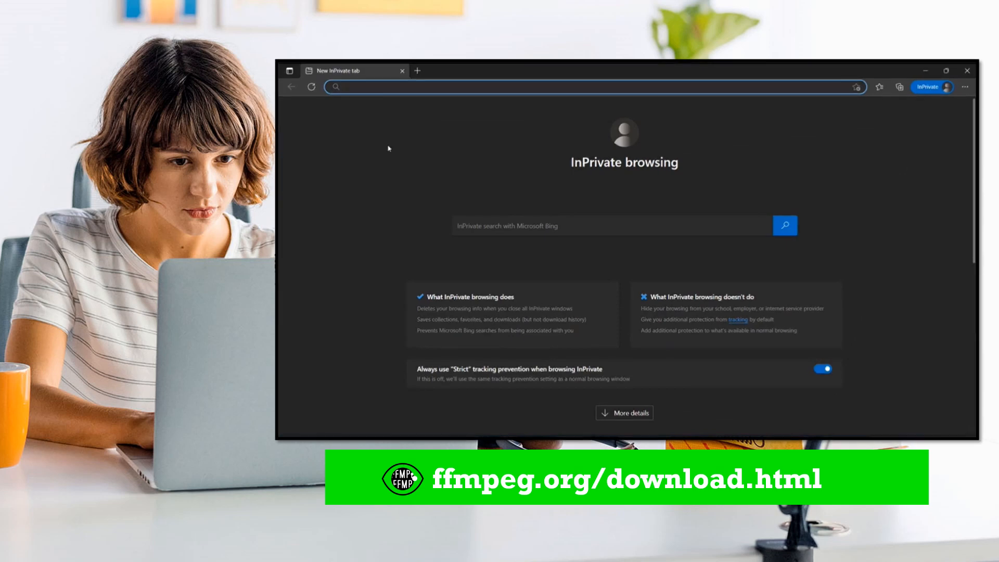
Go to ffmpeg.org/download.html in the address bar.
text(ffmpeg.org/downloa)
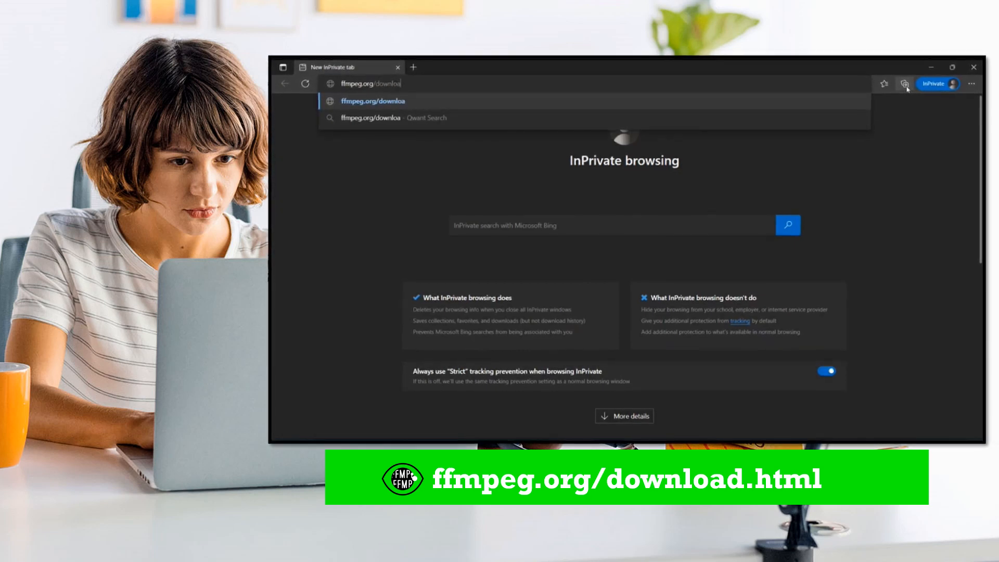
text(d.html)
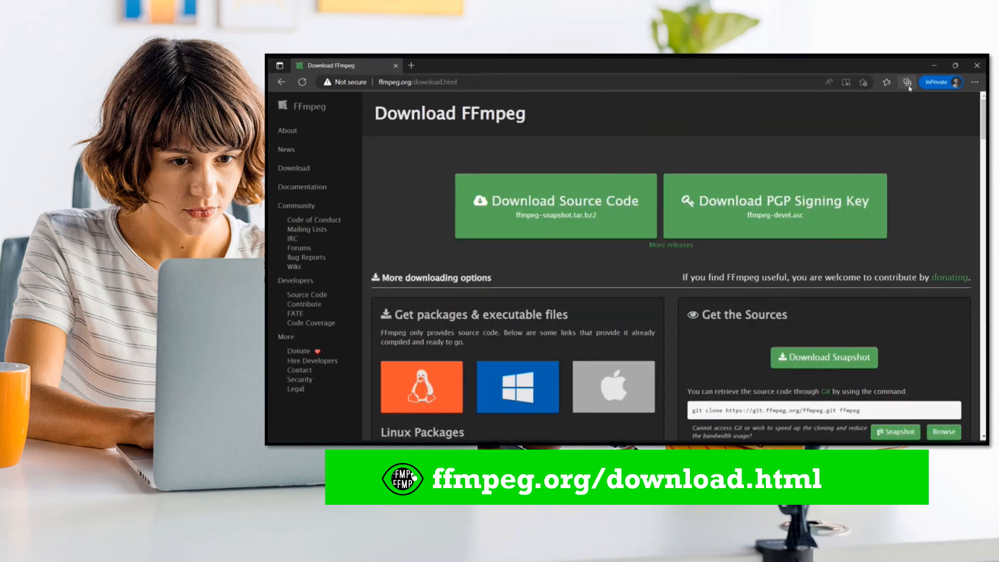
mouse_move(517, 386)
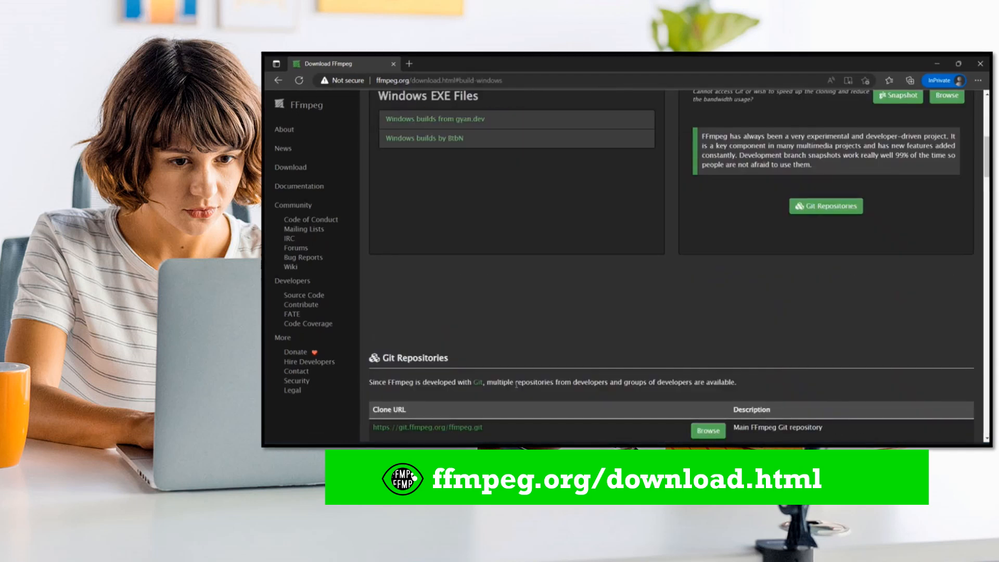
Follow 'Windows builds from gyan.dev' and download ffmpeg-git-full.7z.
click(435, 118)
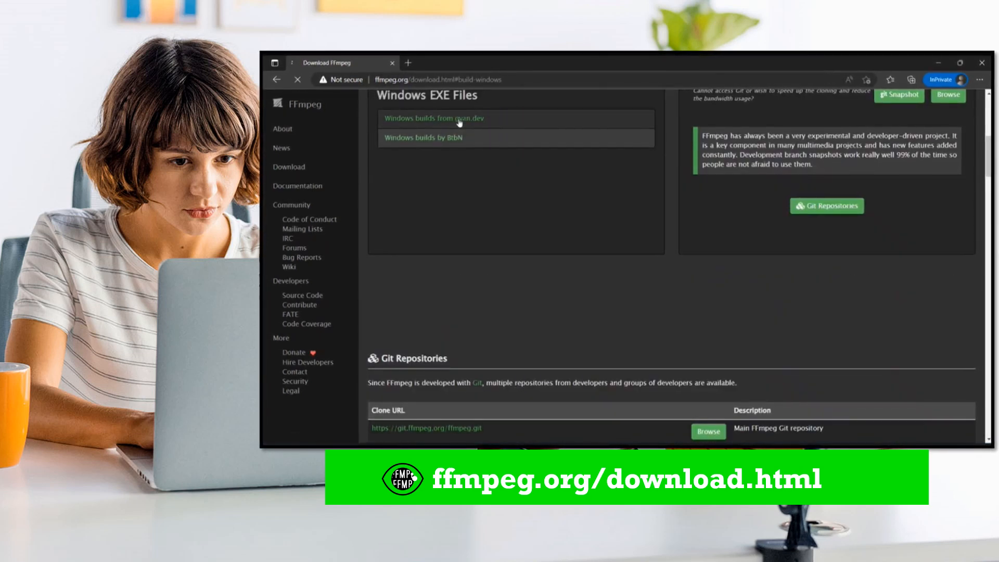
click(433, 118)
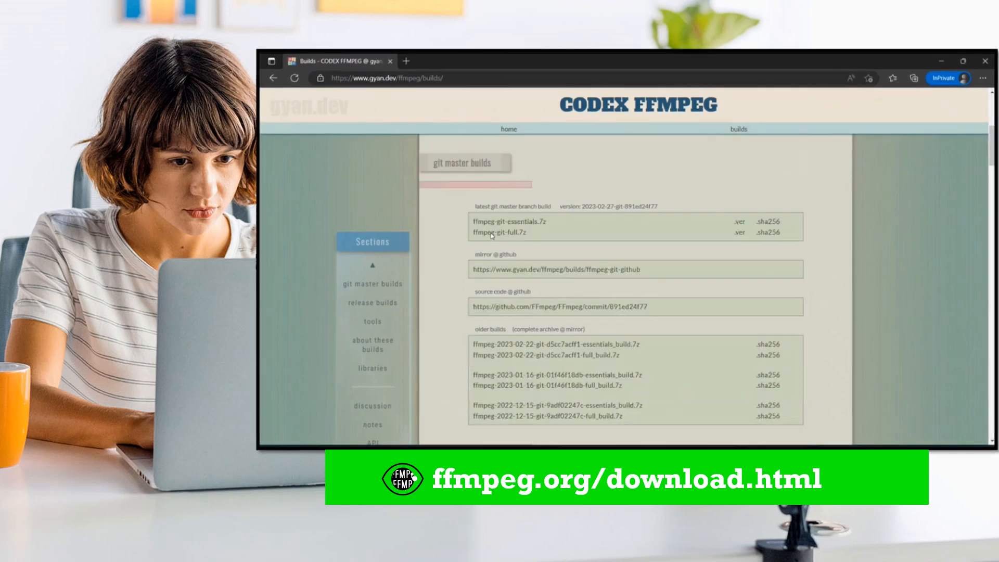
mouse_move(499, 234)
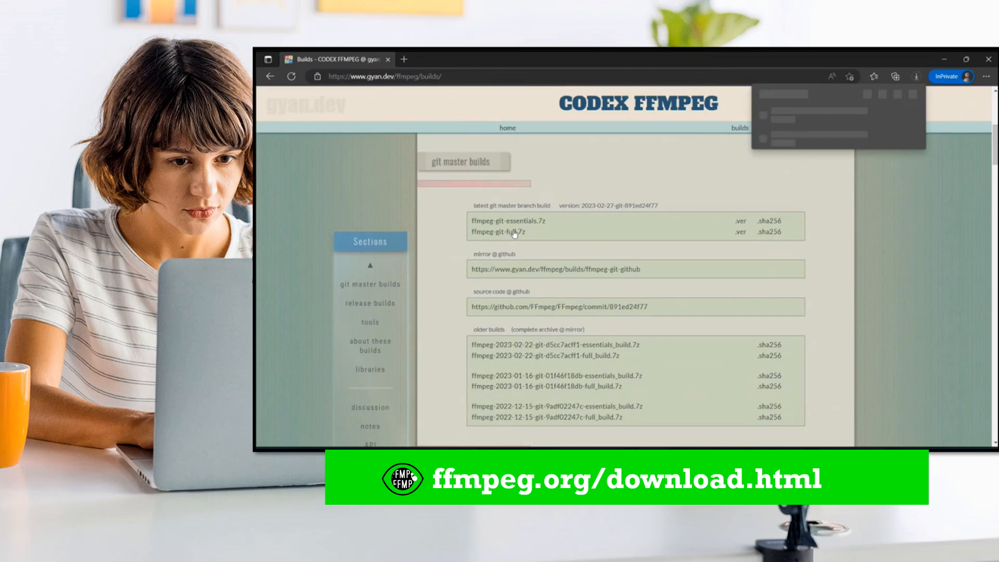
click(498, 231)
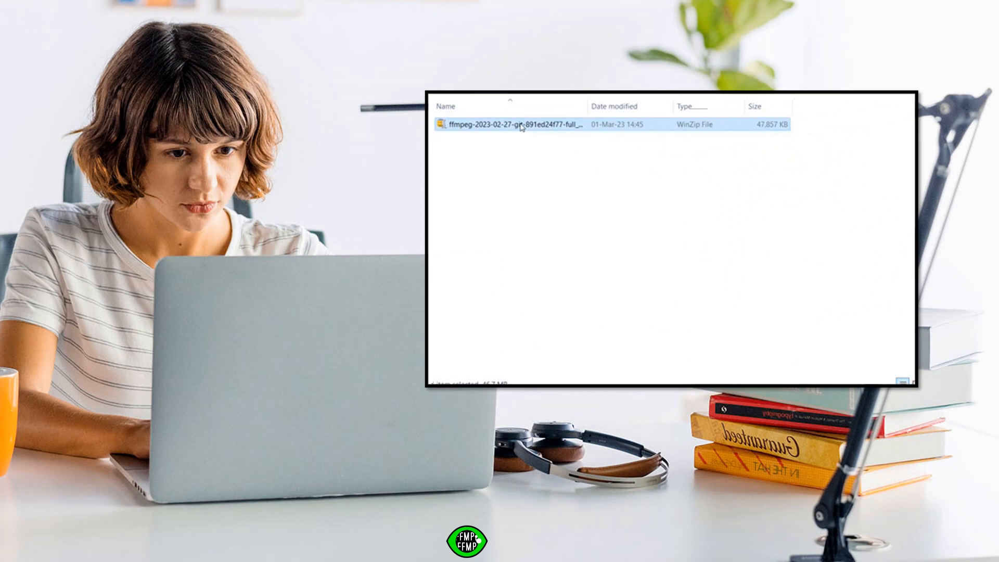
Unpack the ffmpeg-git-full.7z archive with WinZip and enter the extracted folder.
right_click(510, 123)
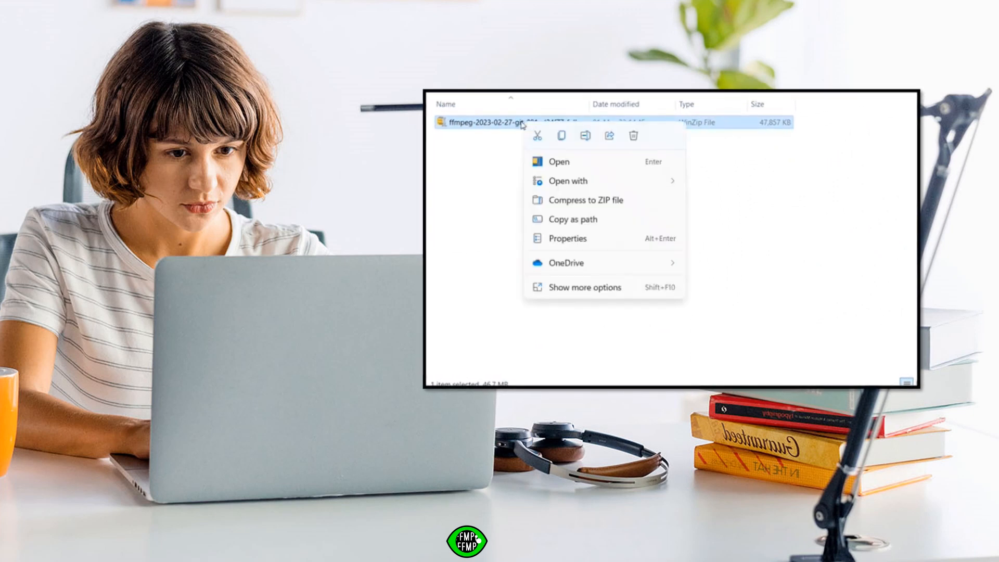
click(584, 287)
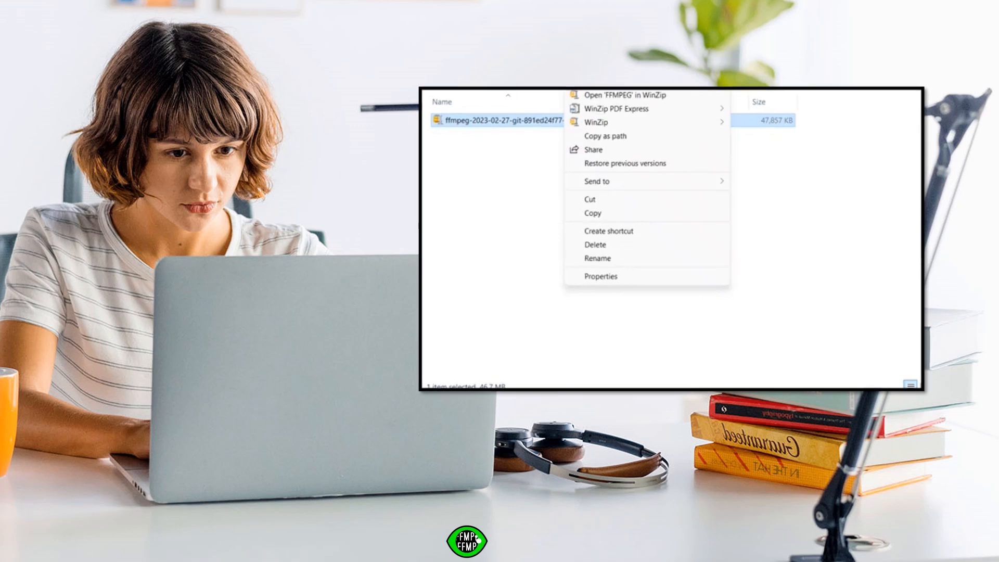
mouse_move(647, 121)
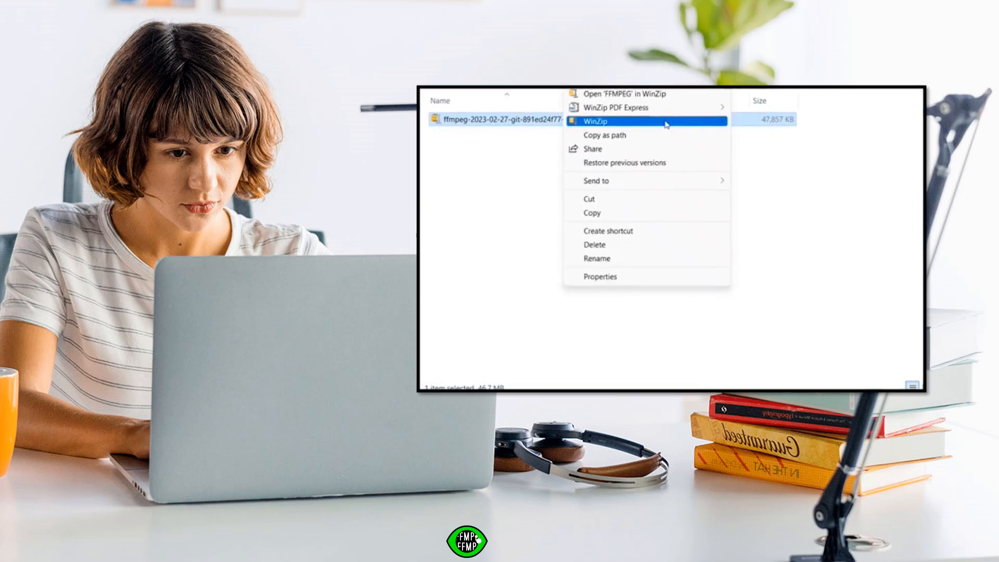
click(596, 121)
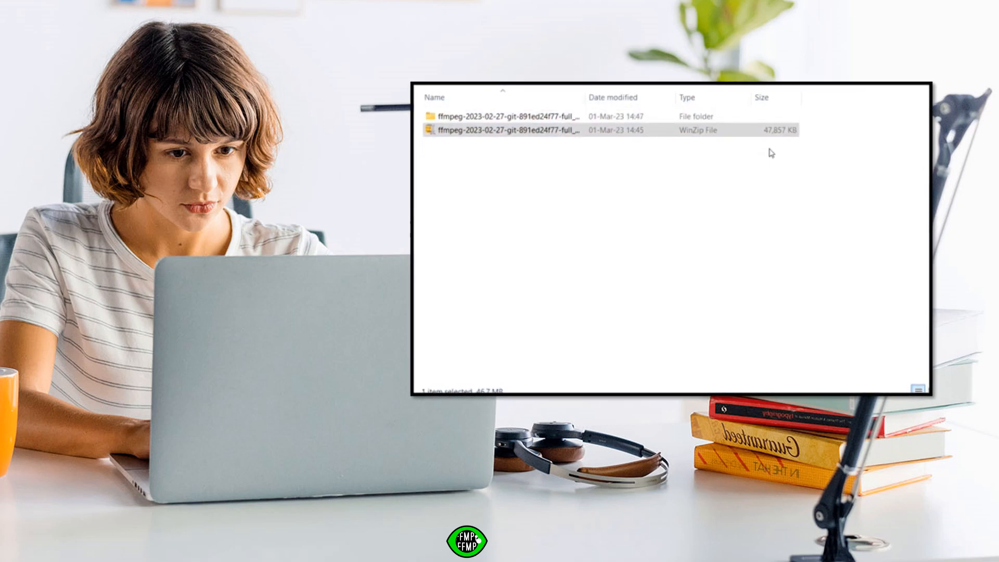
double_click(503, 130)
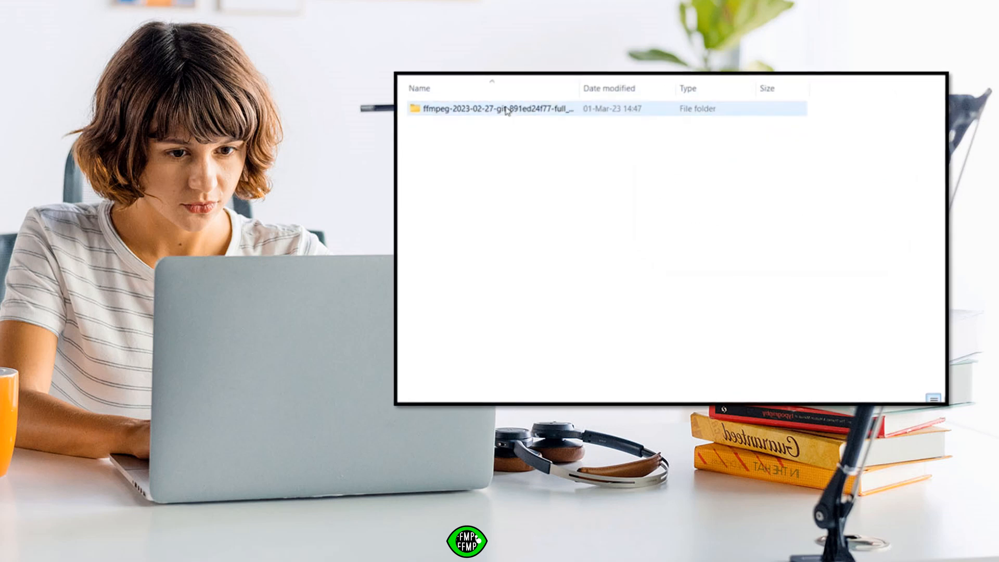
Open the bin folder and select ffmpeg.exe, ffplay.exe and ffprobe.exe in turn.
double_click(490, 108)
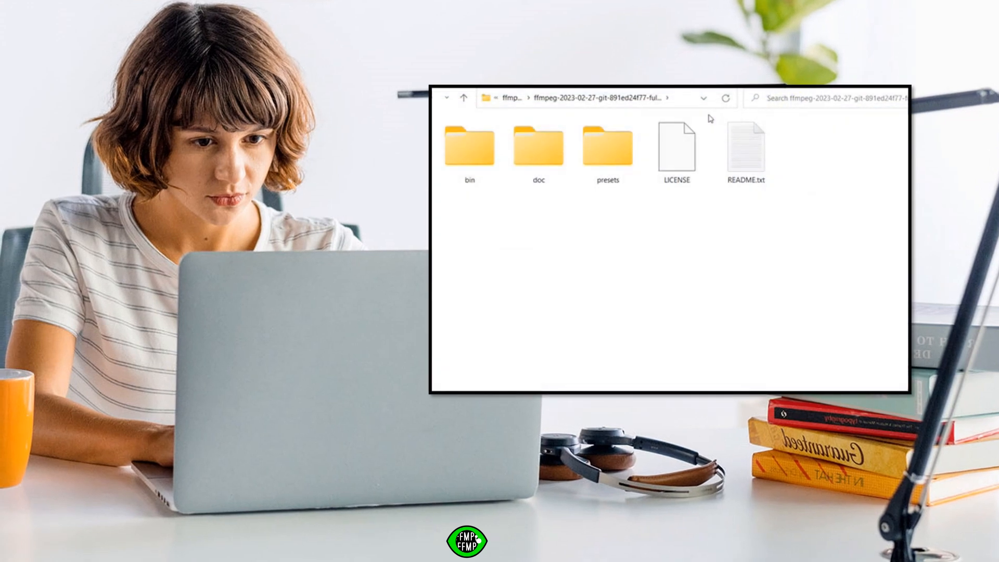
click(470, 146)
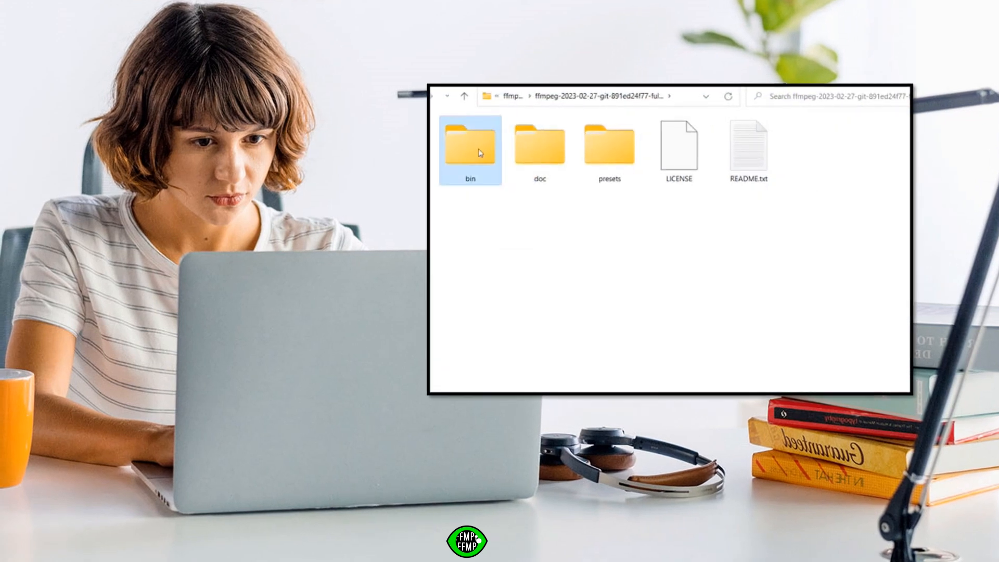
double_click(470, 144)
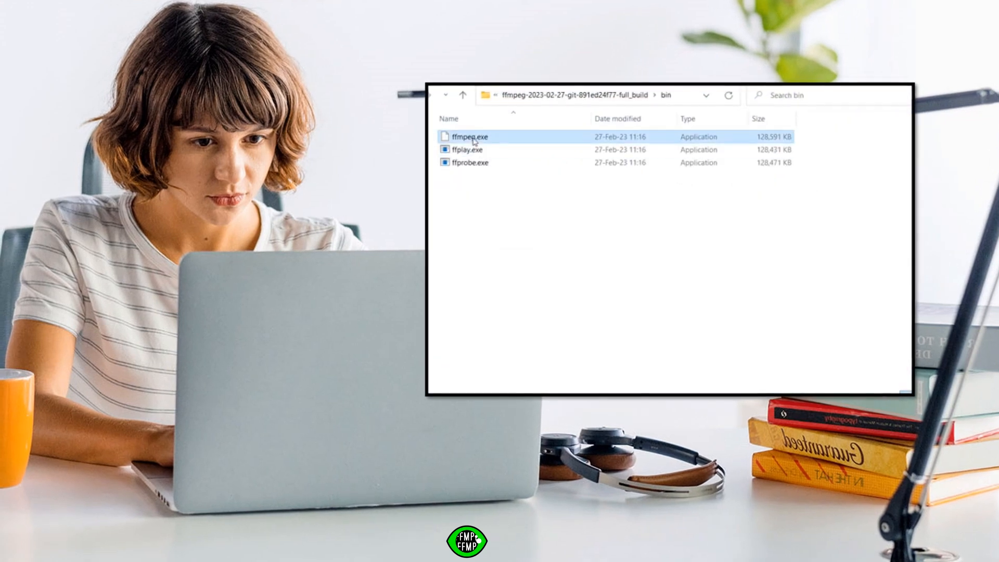
click(468, 136)
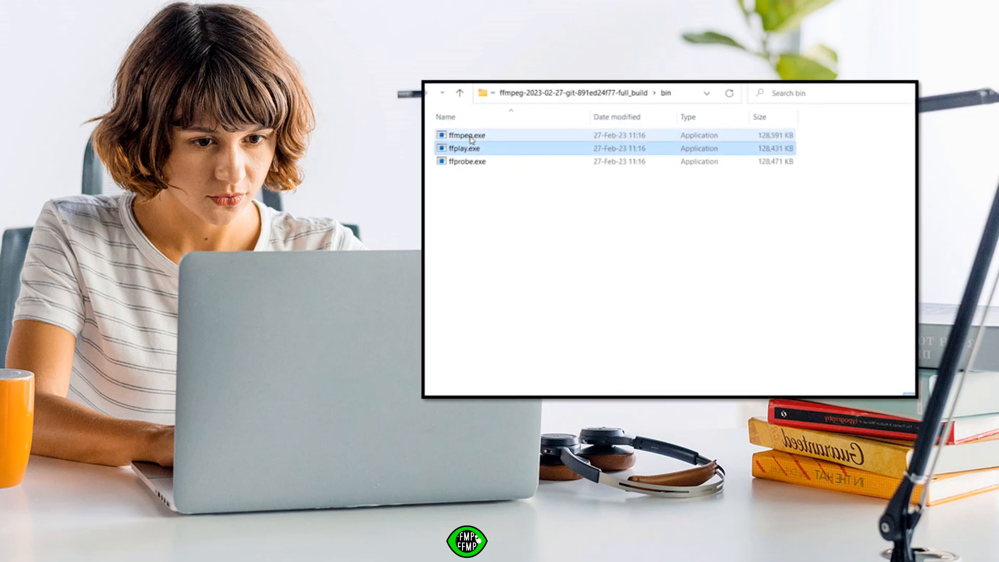
click(467, 161)
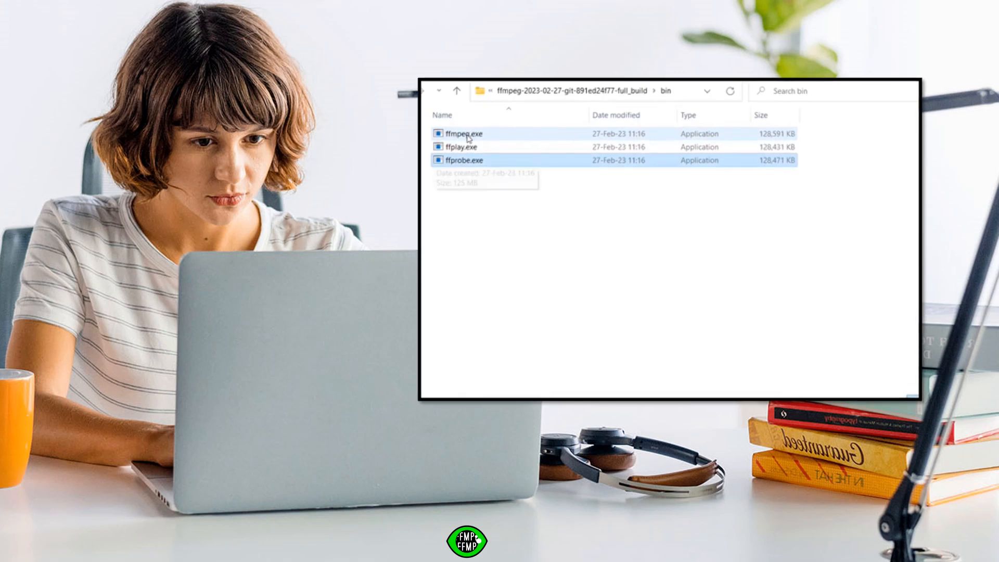
click(456, 90)
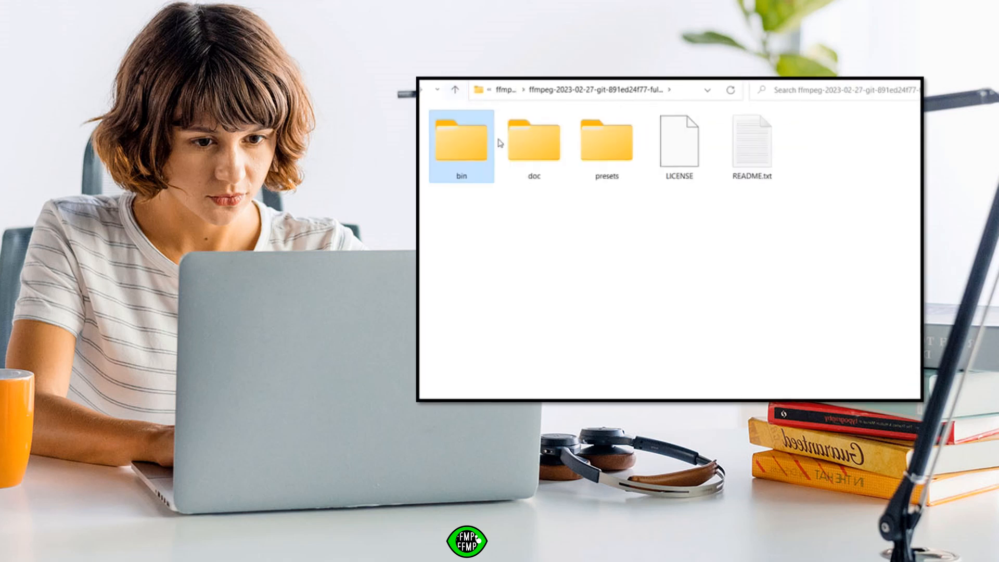
View the doc folder, go back, then open the presets folder.
double_click(533, 138)
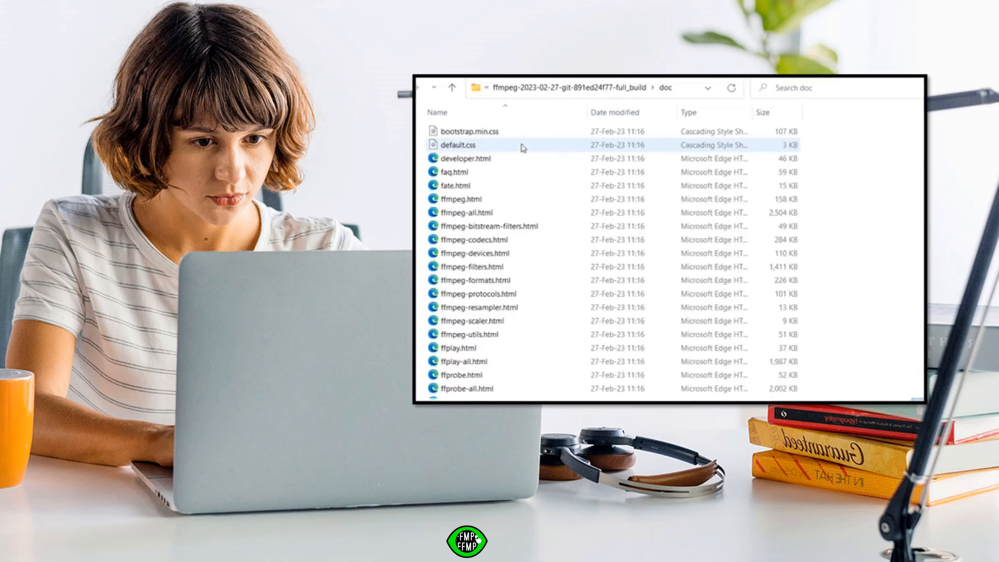
mouse_move(522, 145)
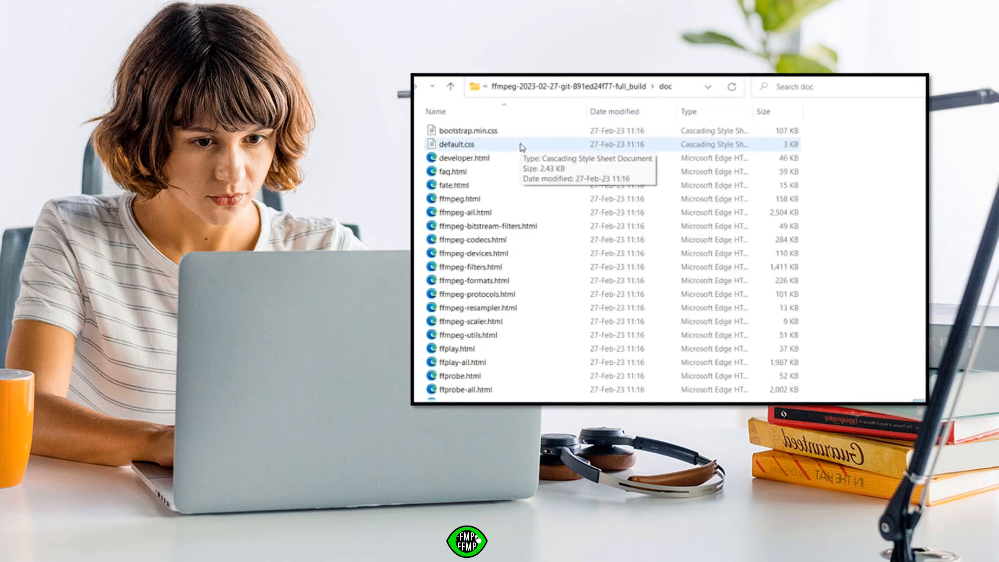
click(449, 86)
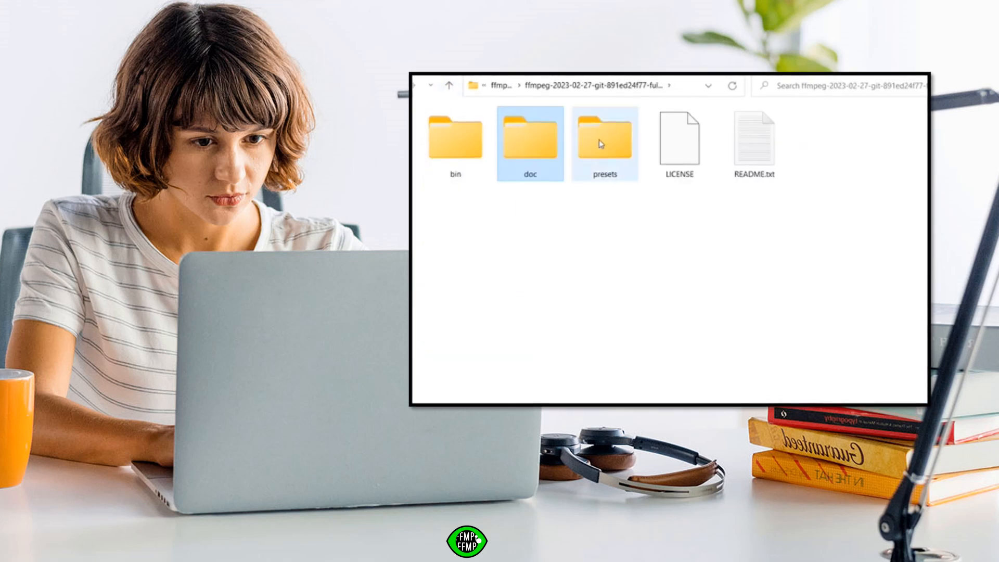
double_click(605, 139)
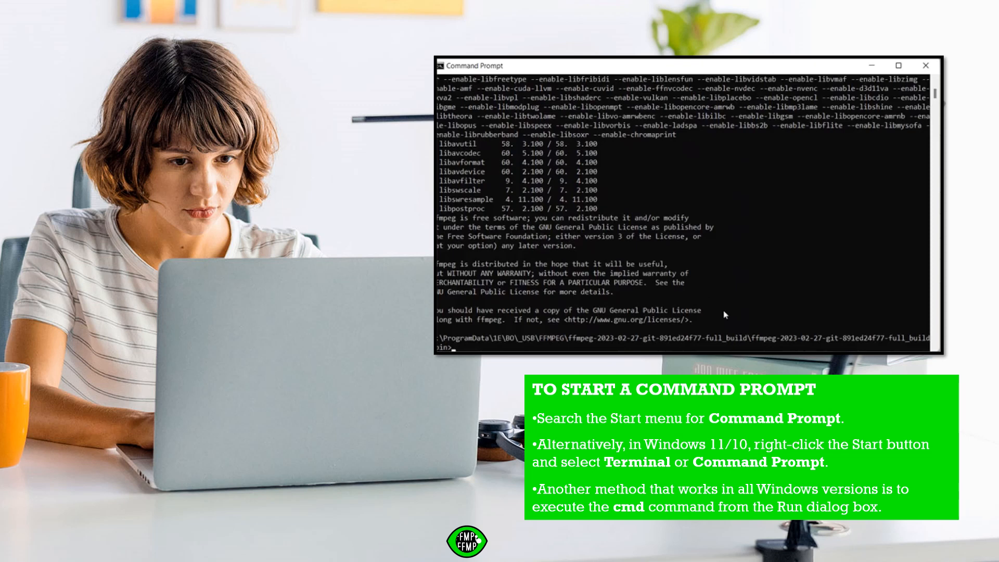
Run 'ffmpeg -L' in the bin folder prompt.
text(ff)
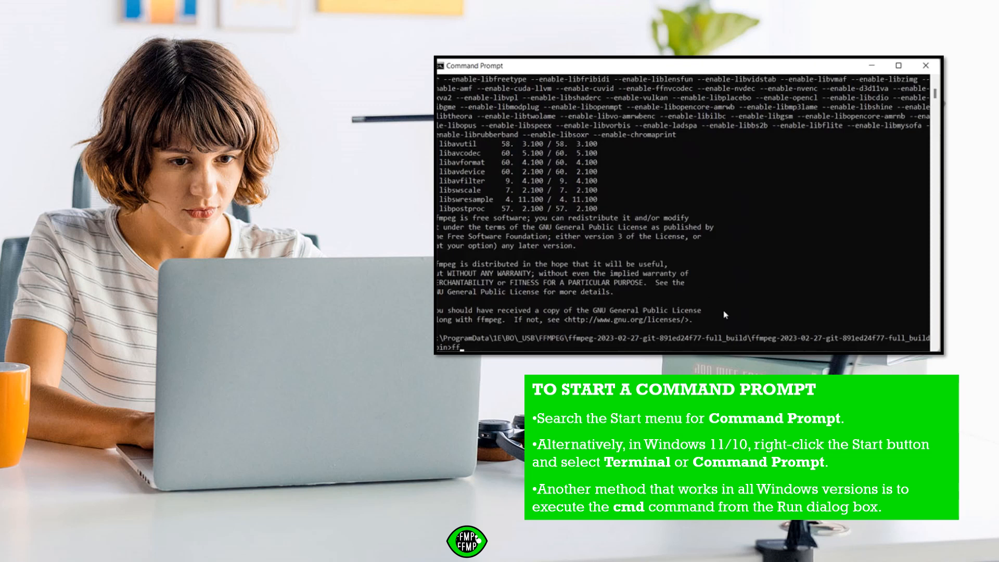
text(ffmpeg)
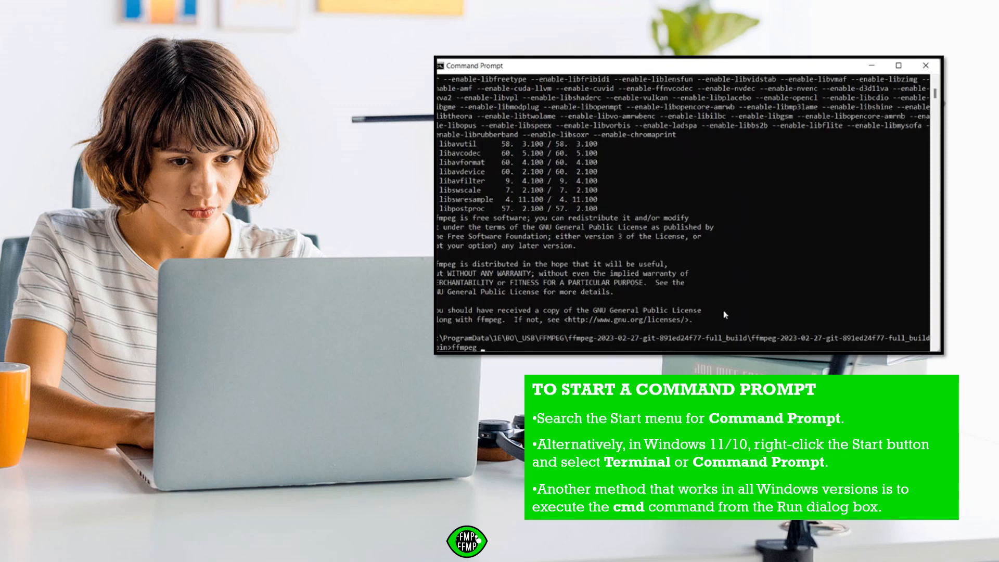
text(-L)
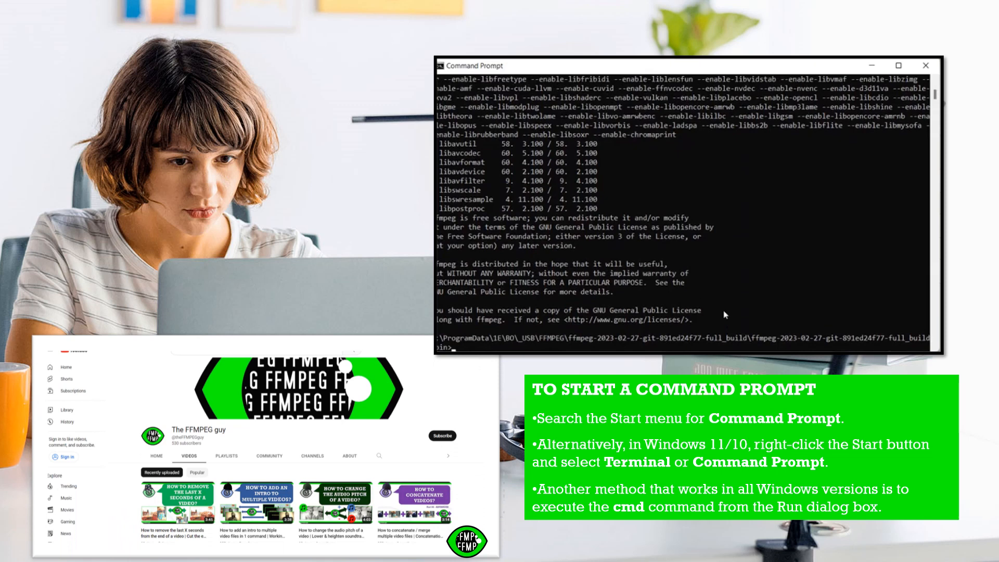
Type 'ffmpeg -h', then scroll through the FFMPEG guy's channel video grid.
text(ffmpeg)
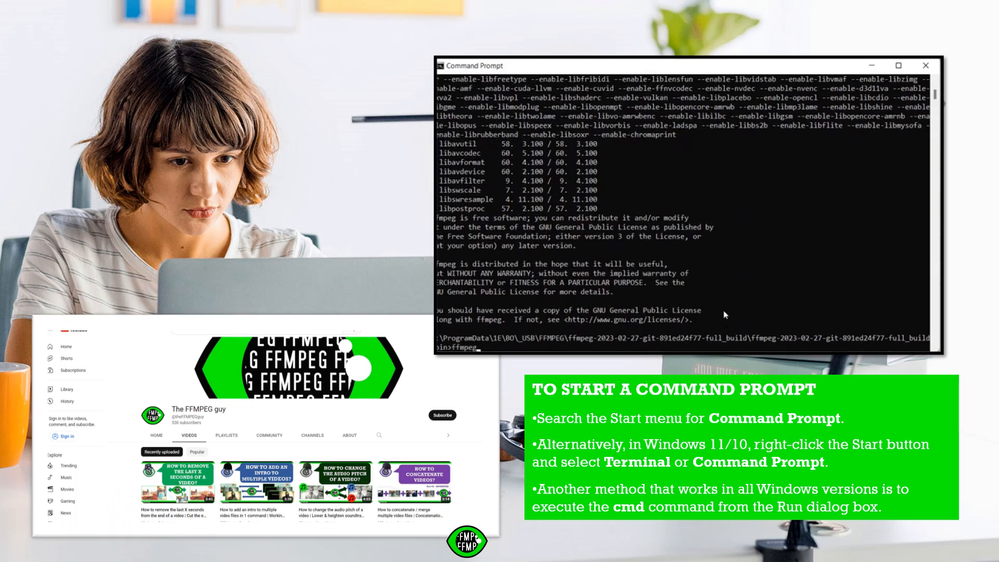
text(-h)
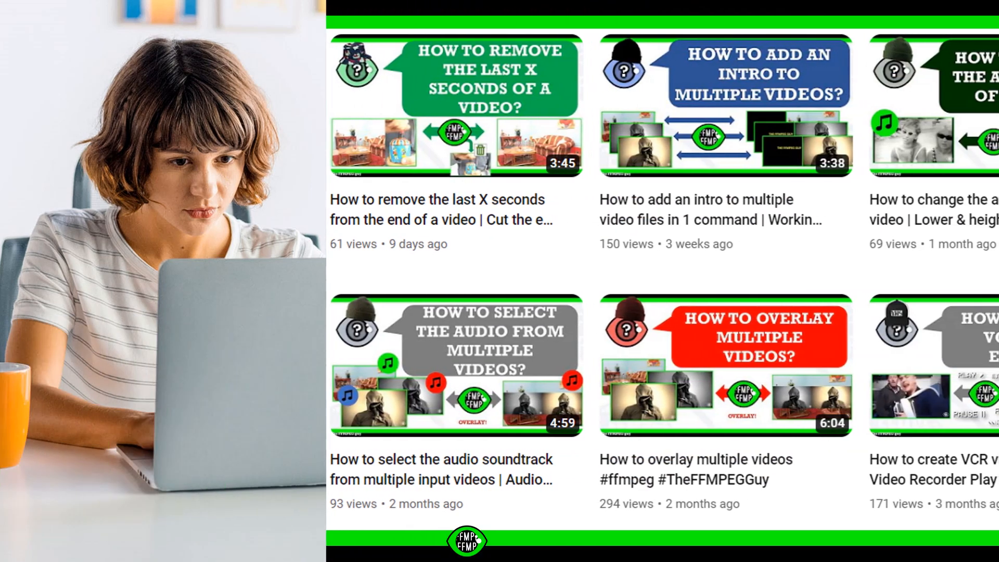
scroll(right, 3)
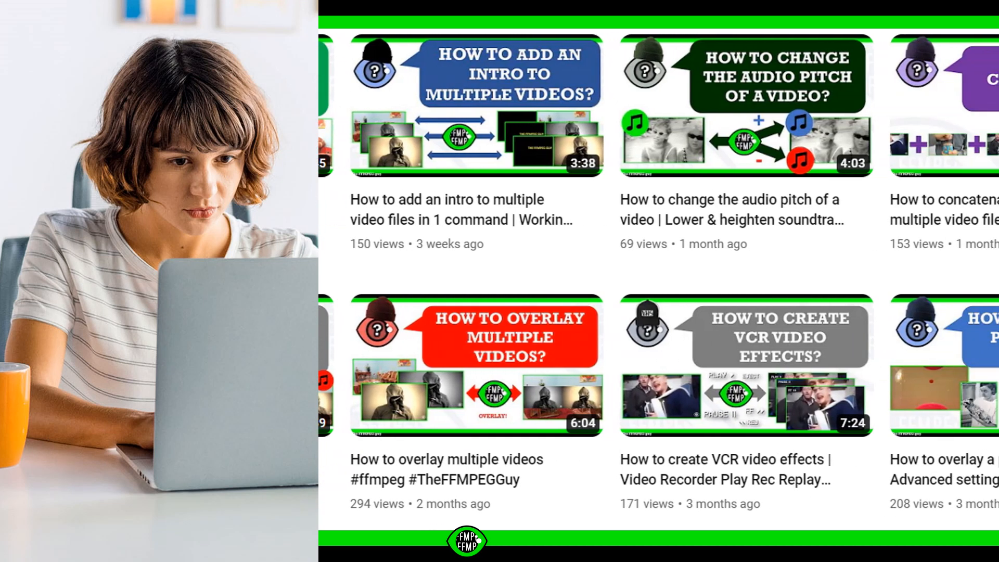